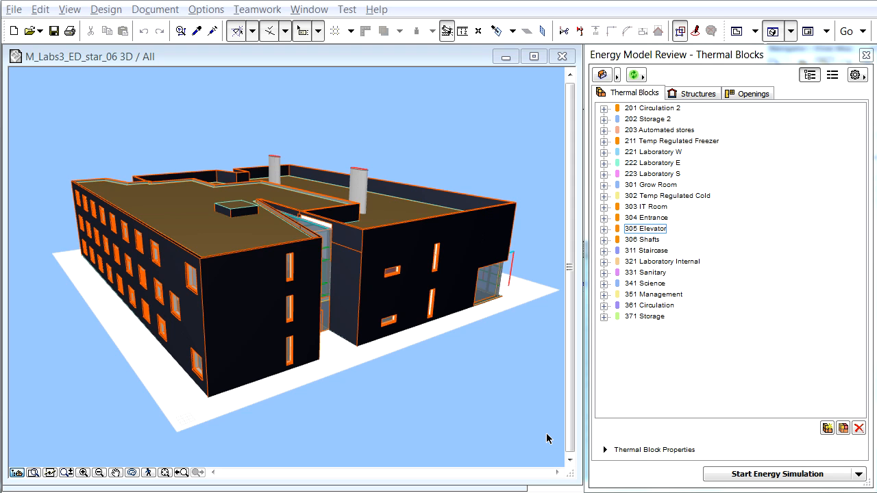
mouse_move(541, 435)
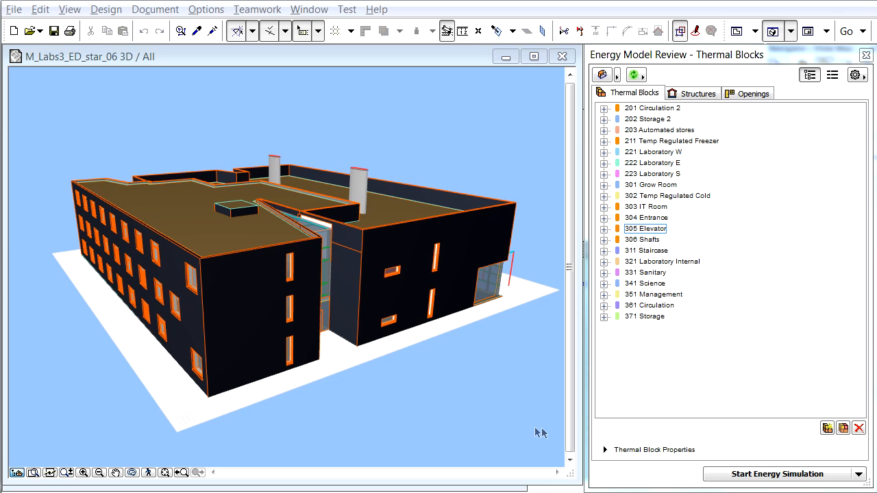
mouse_move(502, 370)
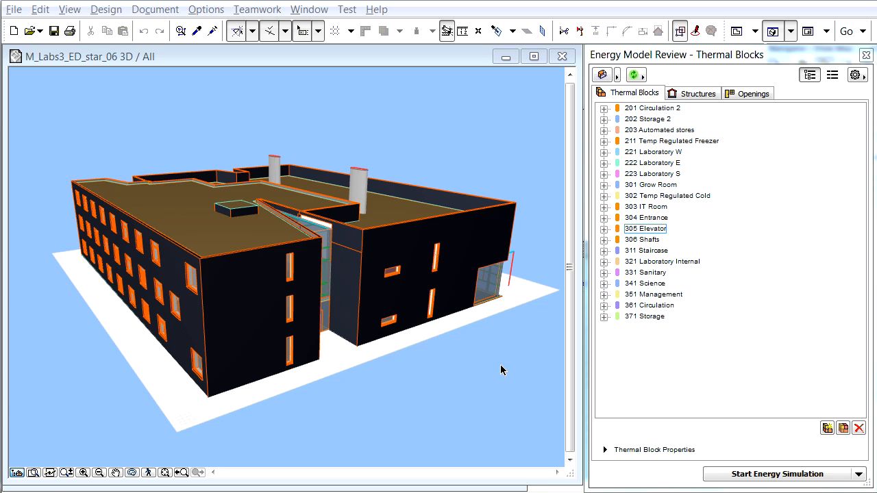
mouse_move(593, 278)
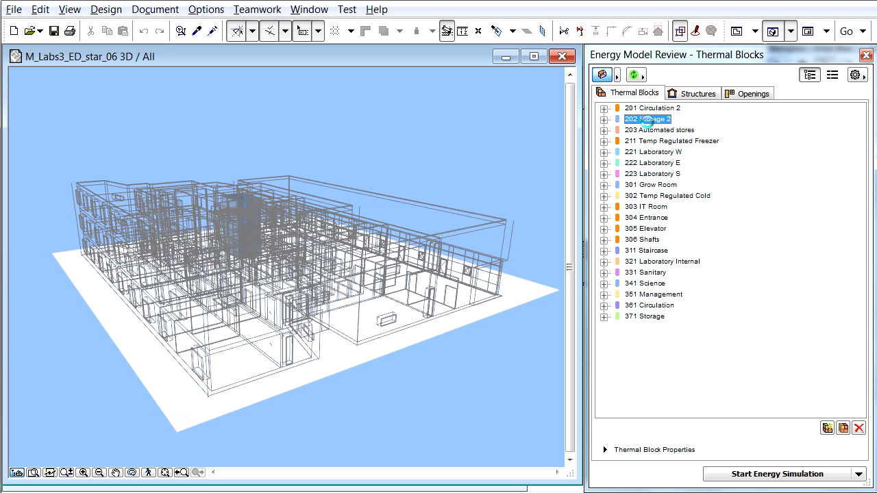
Step: Highlight a range of thermal blocks, then show the properties of 222 Laboratory E
left_click(652, 151)
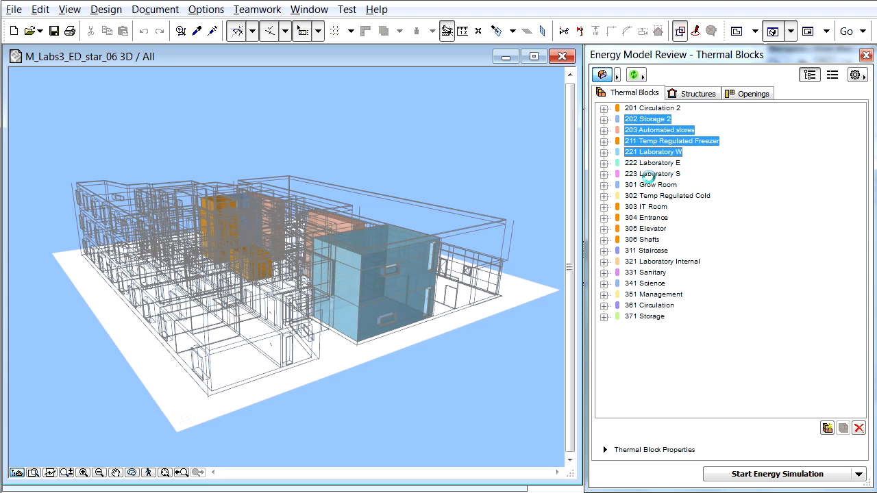
left_click(667, 195)
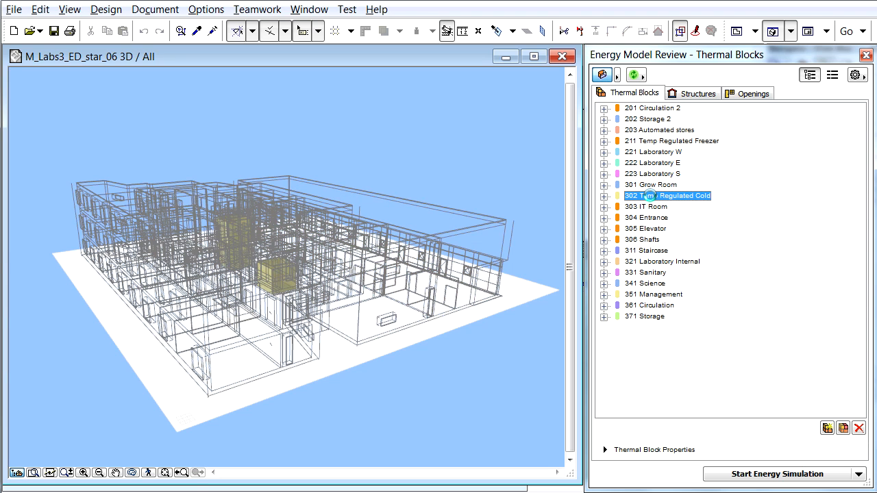
left_click(644, 249)
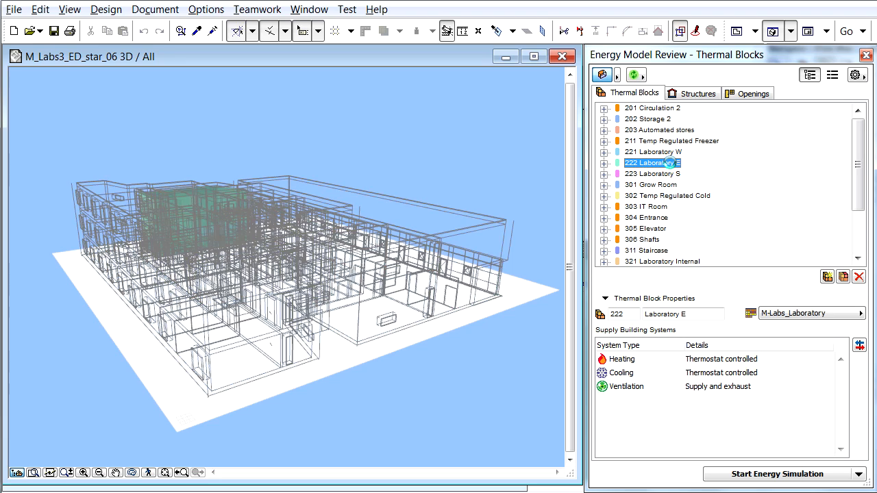
Step: Inspect 223 Laboratory S, then 301 Grow Room with its M-Labs_Grow Room profile
left_click(653, 173)
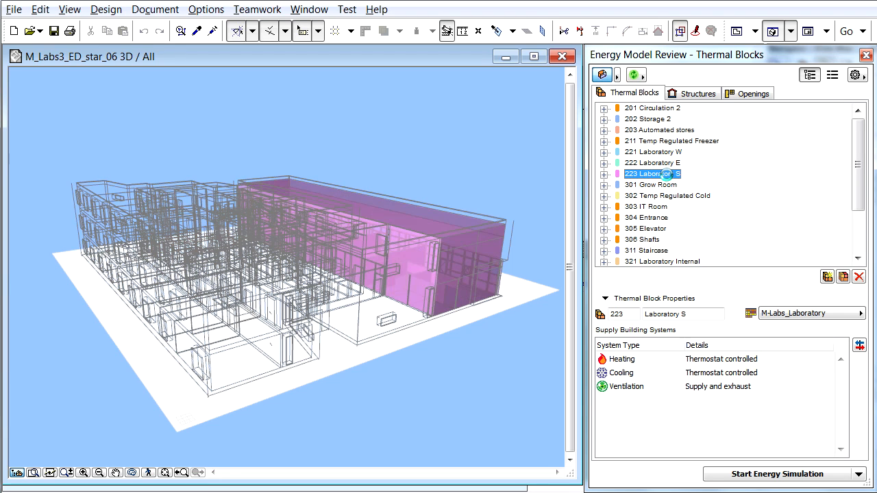
left_click(650, 184)
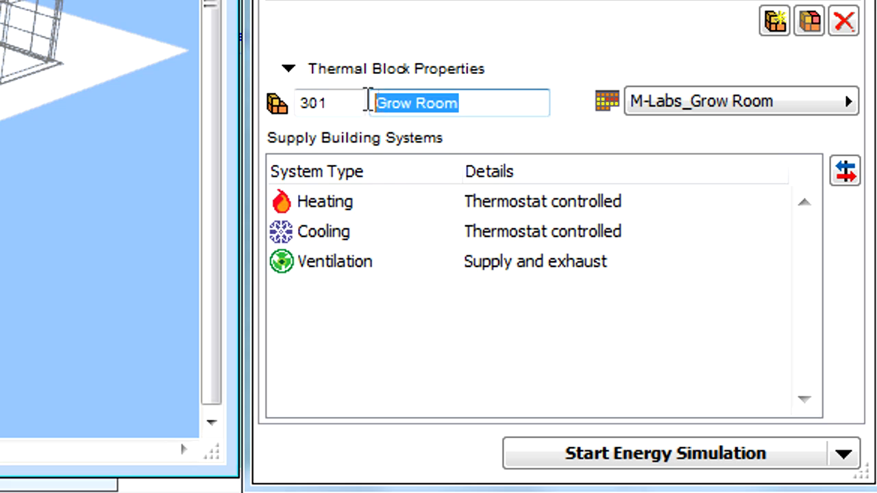
mouse_move(477, 95)
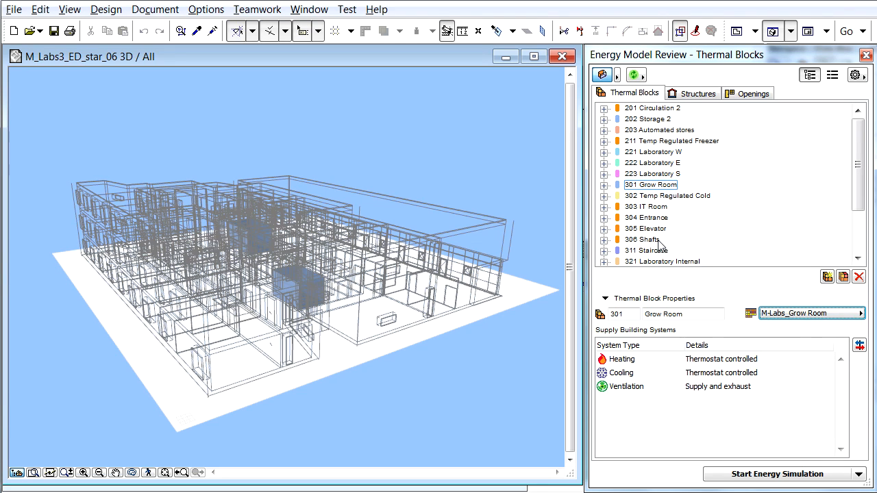
Step: Select blocks Grow Room to Shafts and assign the M-Labs_Laboratory operation profile
left_click(642, 238)
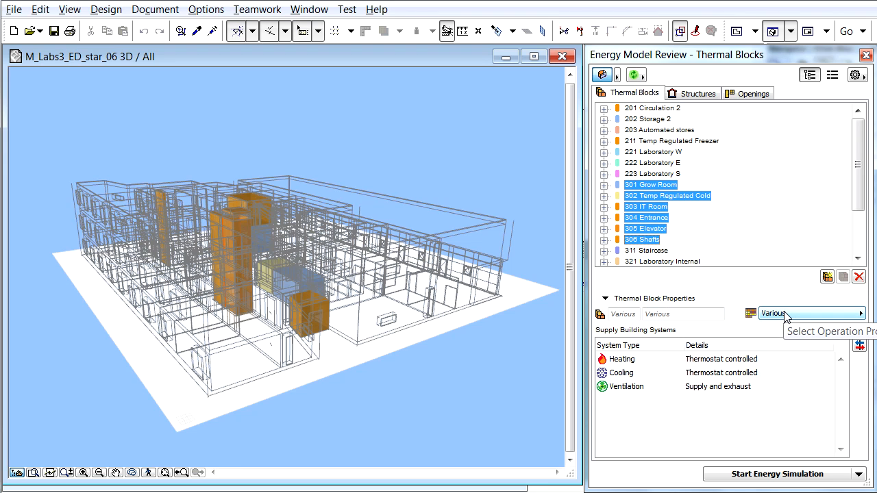
left_click(863, 312)
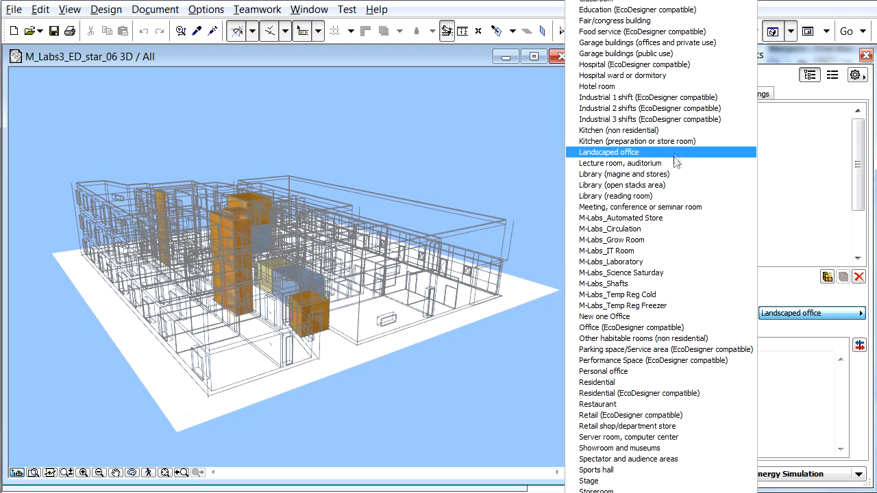
left_click(611, 261)
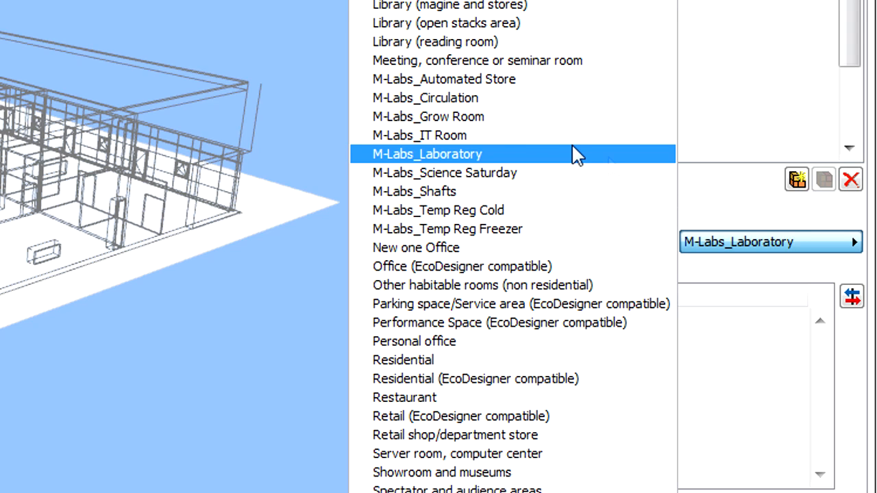
left_click(424, 154)
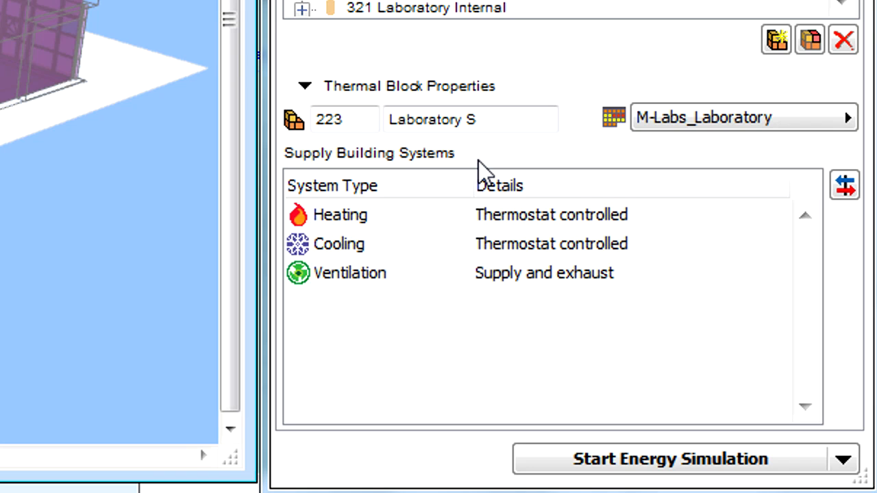
mouse_move(290, 277)
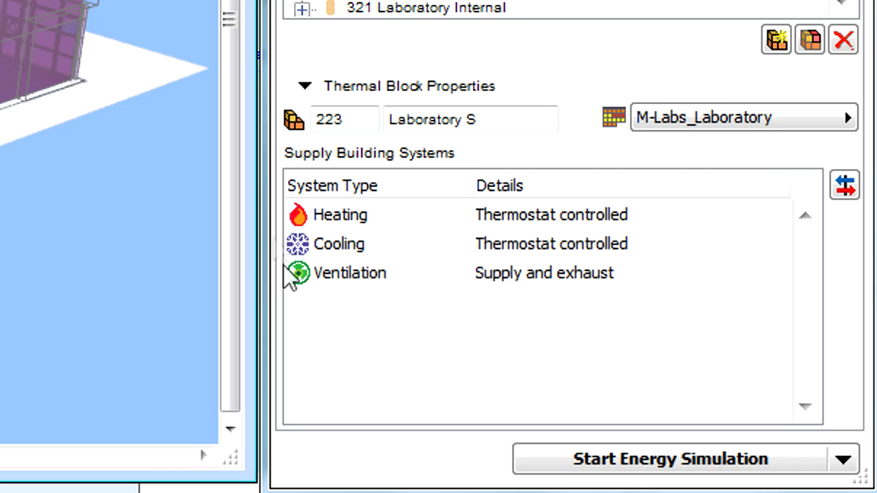
mouse_move(682, 267)
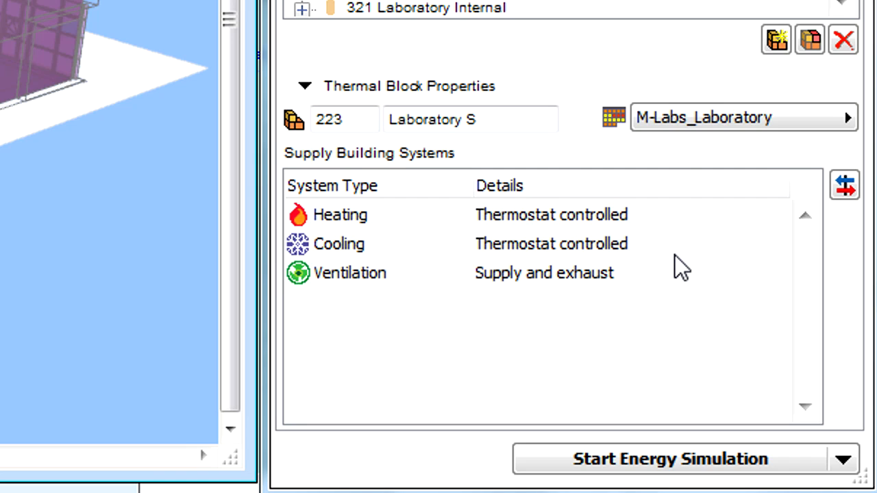
mouse_move(512, 280)
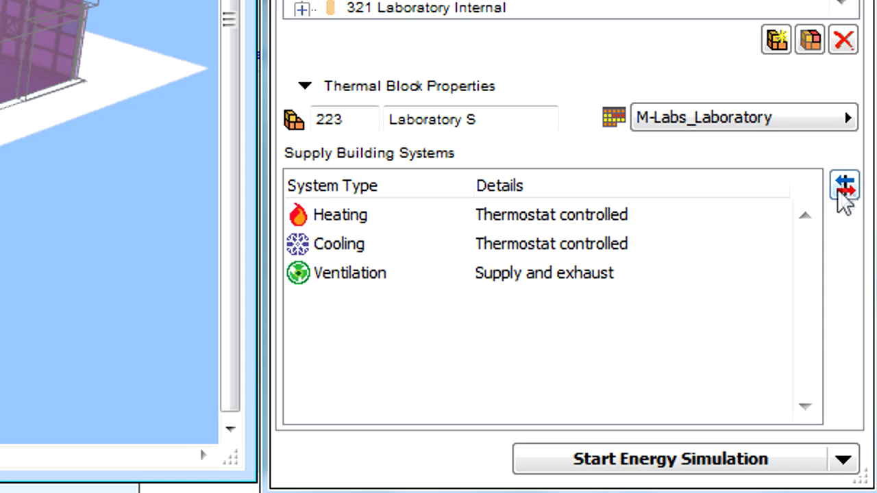
Step: Show the Building Systems settings with heating, cooling and ventilation listed
left_click(844, 185)
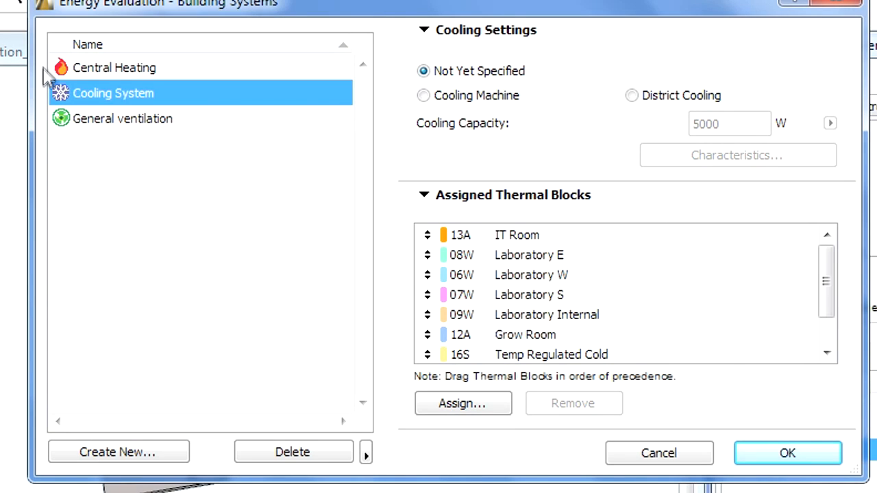
Step: Switch Central Heating from unspecified equipment to District Heating
left_click(114, 67)
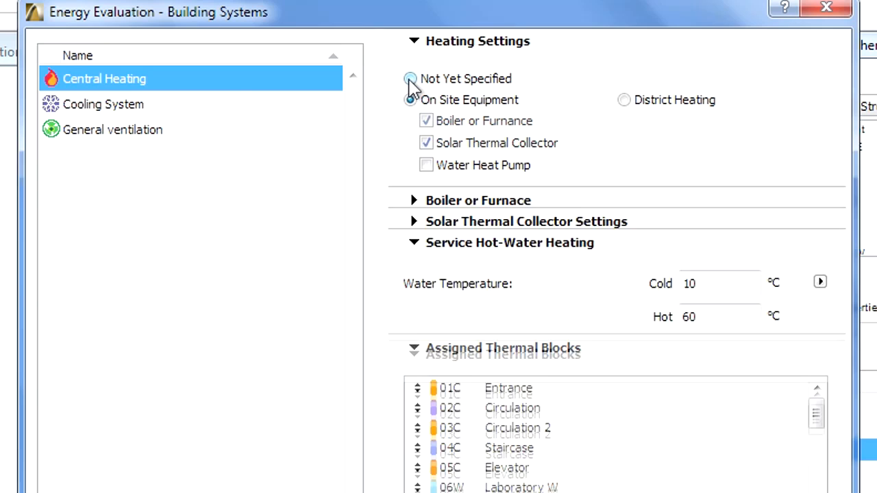
left_click(410, 78)
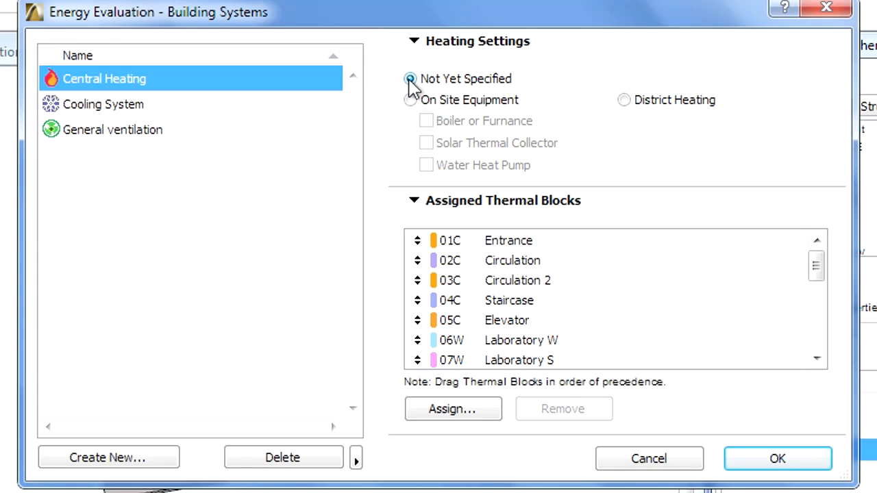
left_click(410, 78)
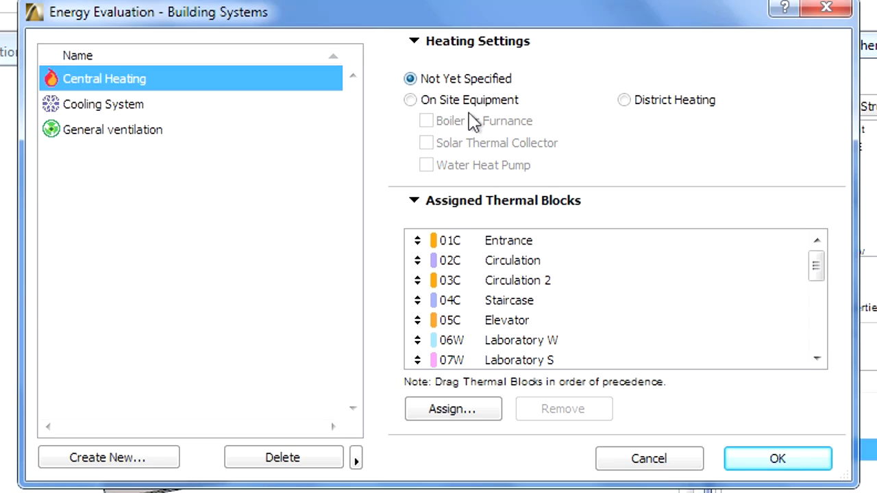
mouse_move(592, 50)
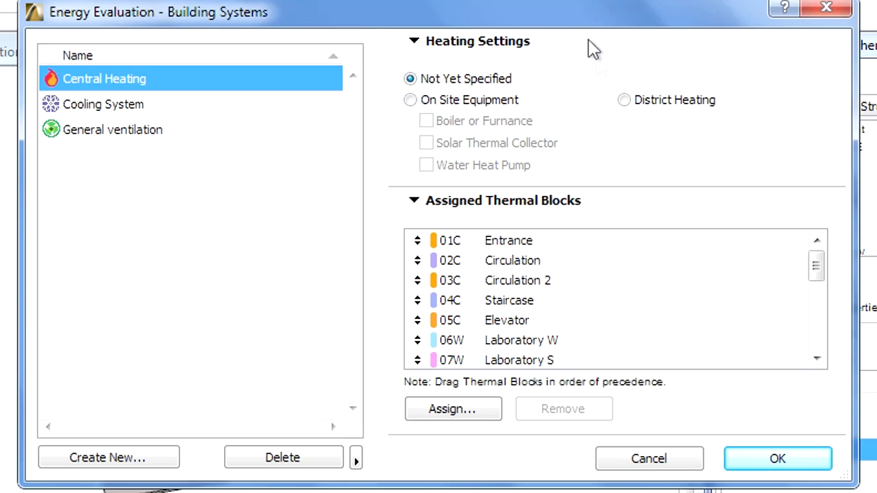
left_click(623, 99)
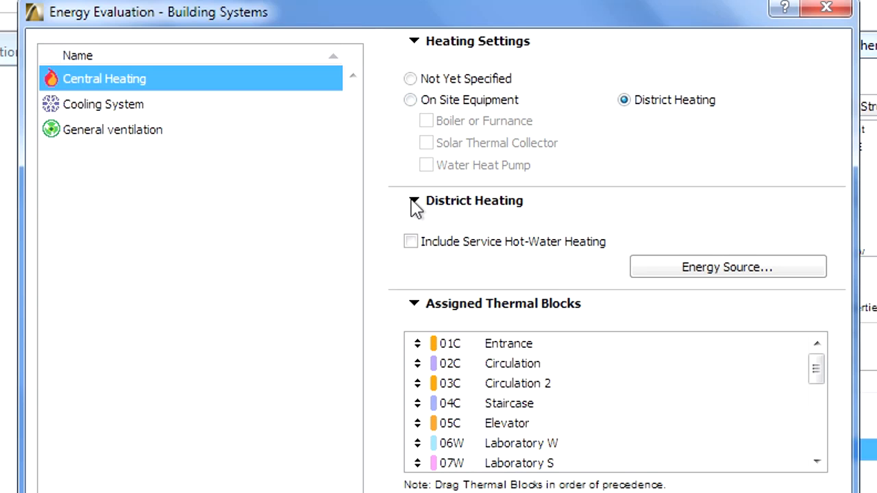
Step: Set Central Heating to on-site boiler plus solar thermal collector and confirm
left_click(410, 99)
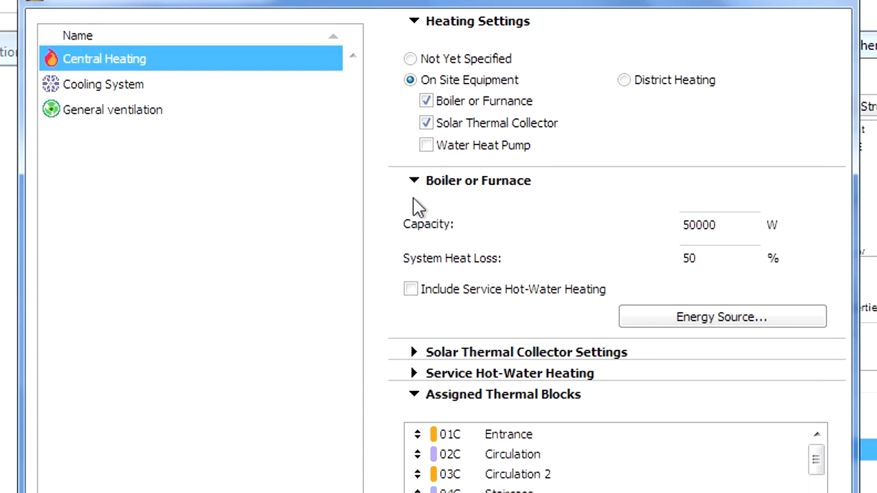
mouse_move(411, 346)
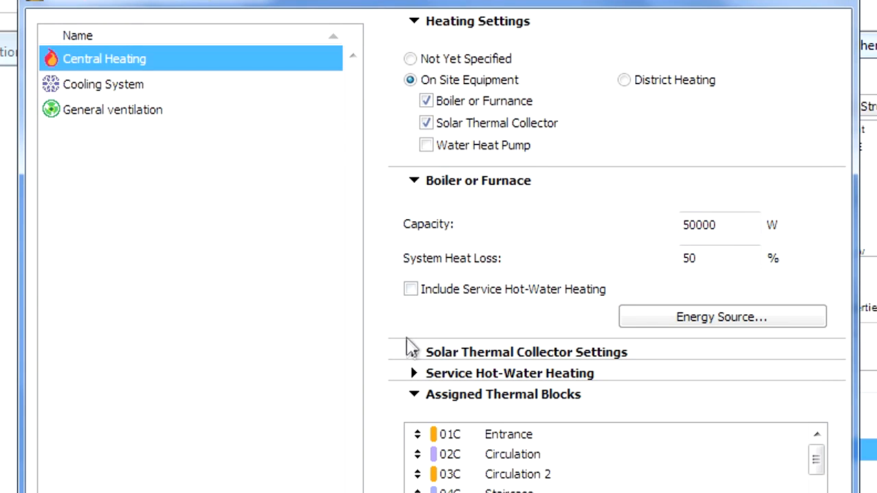
left_click(414, 353)
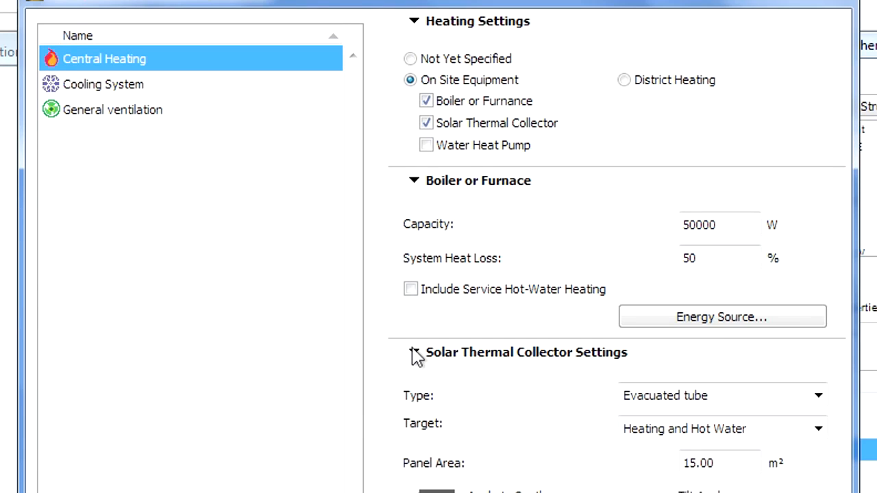
left_click(414, 181)
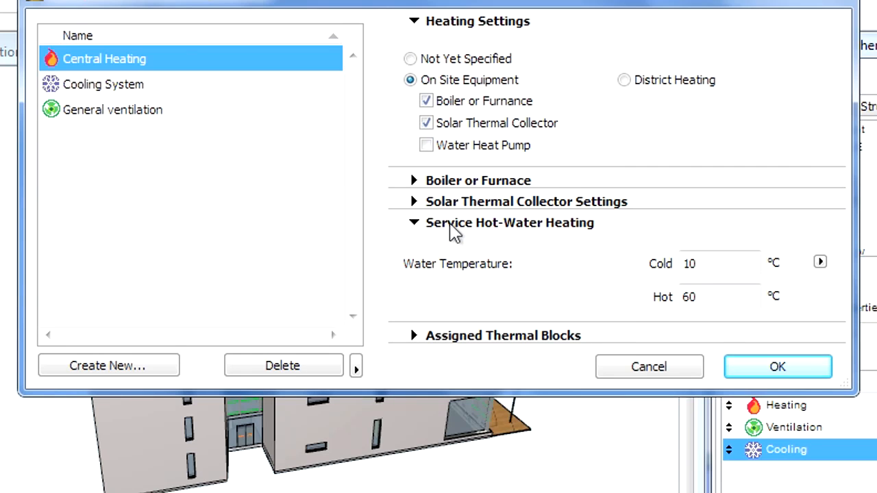
left_click(779, 367)
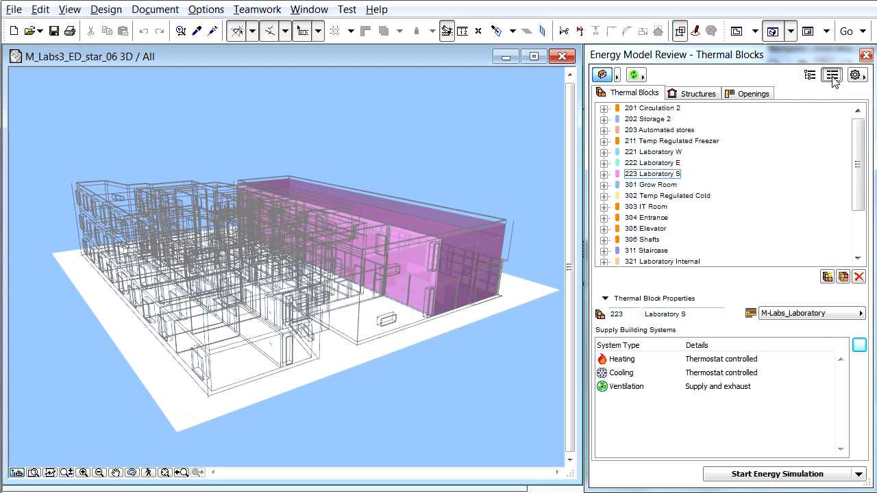
Step: Show thermal blocks in list view and inspect the Management and Science blocks
left_click(832, 76)
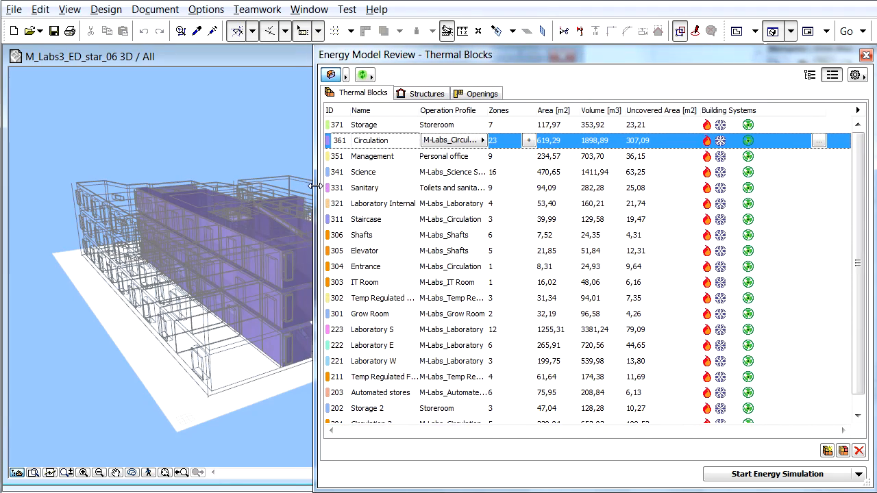
left_click(371, 156)
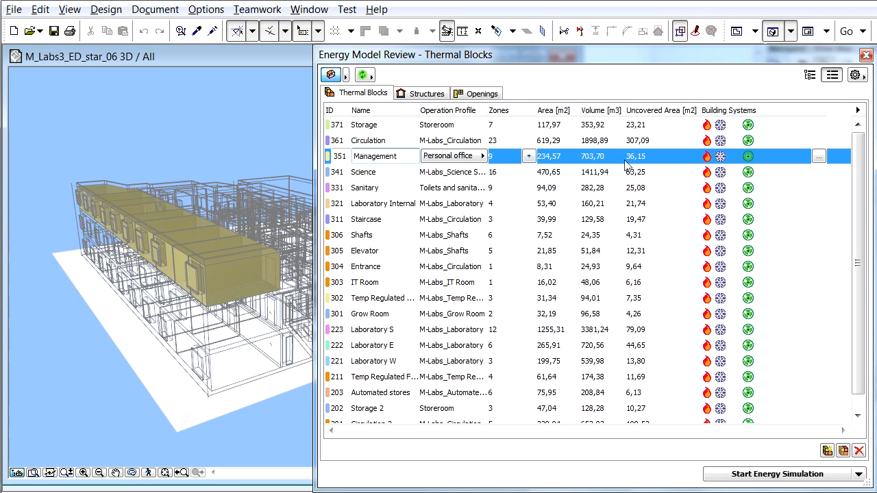
left_click(363, 173)
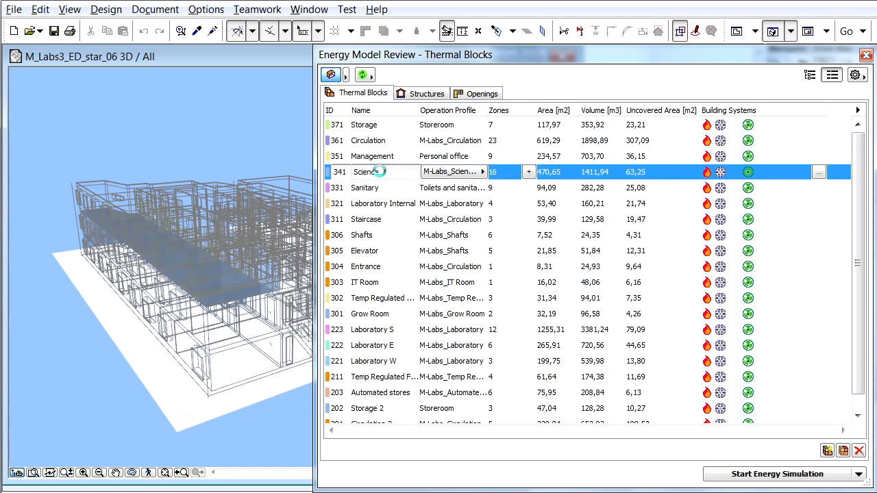